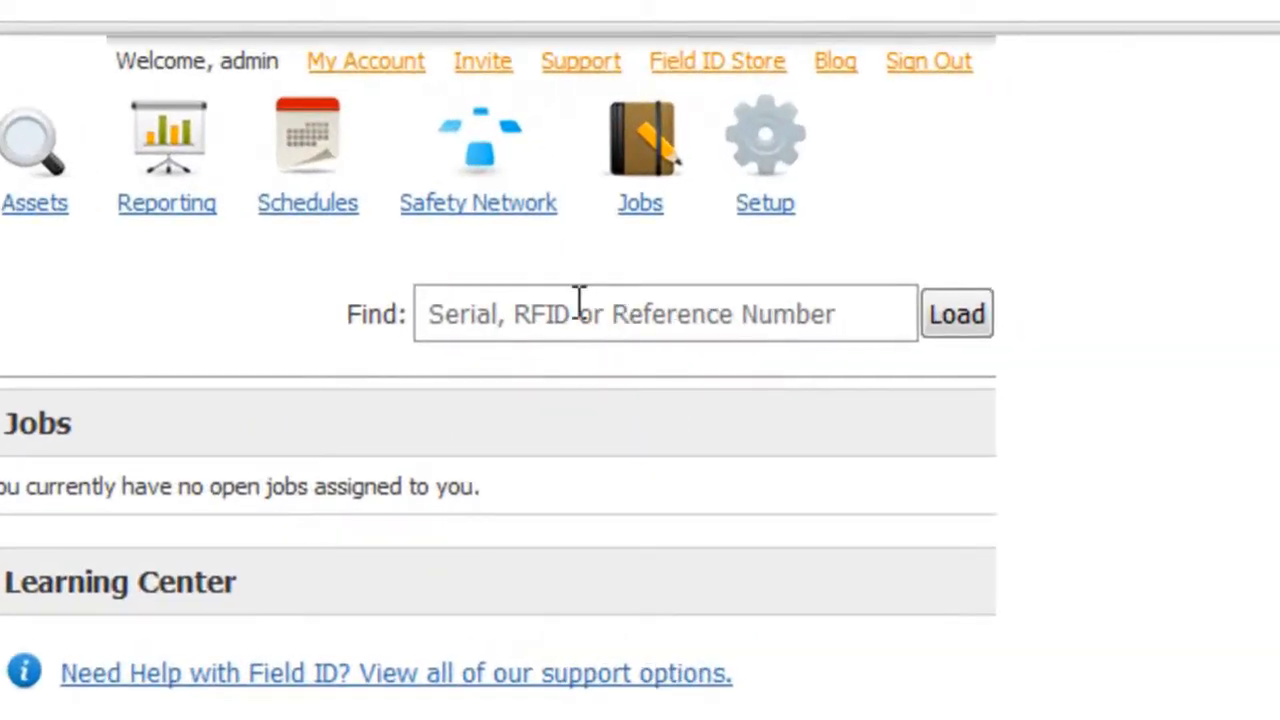
- Search for serial number sling123 and load its asset record
{"action": "type", "text": "sling123"}
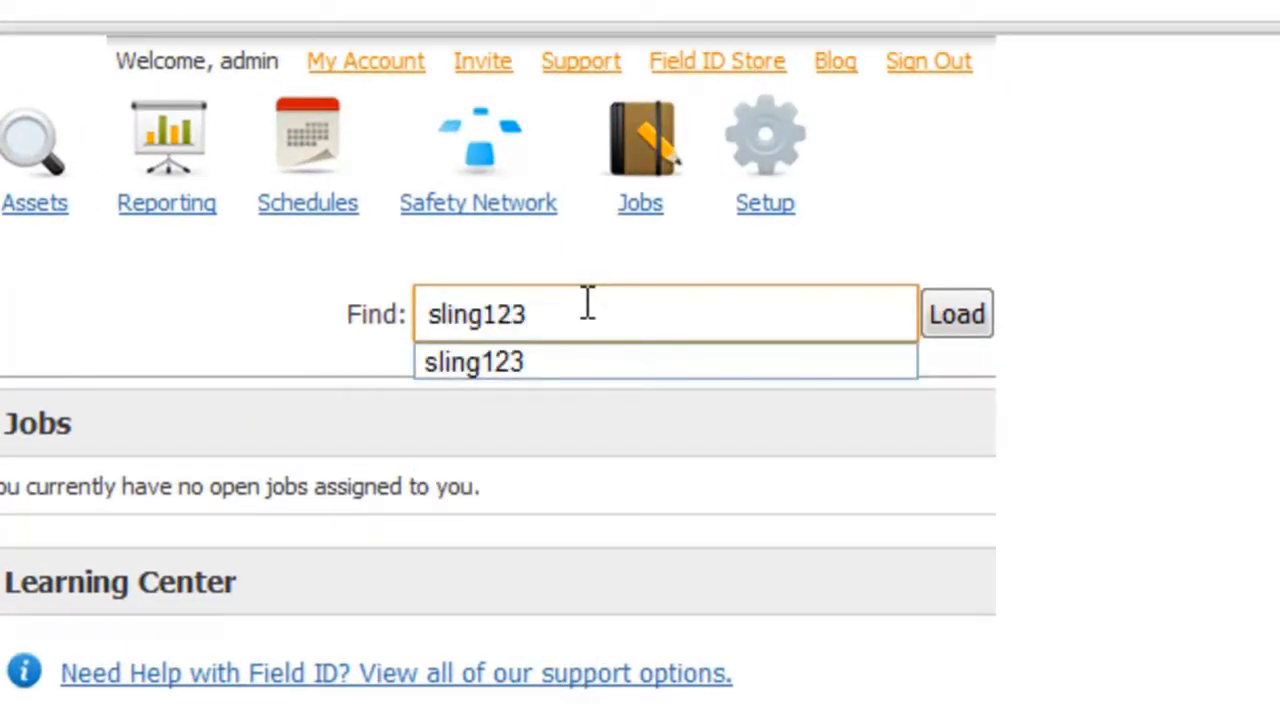
{"action": "left_click", "coordinate": [956, 312]}
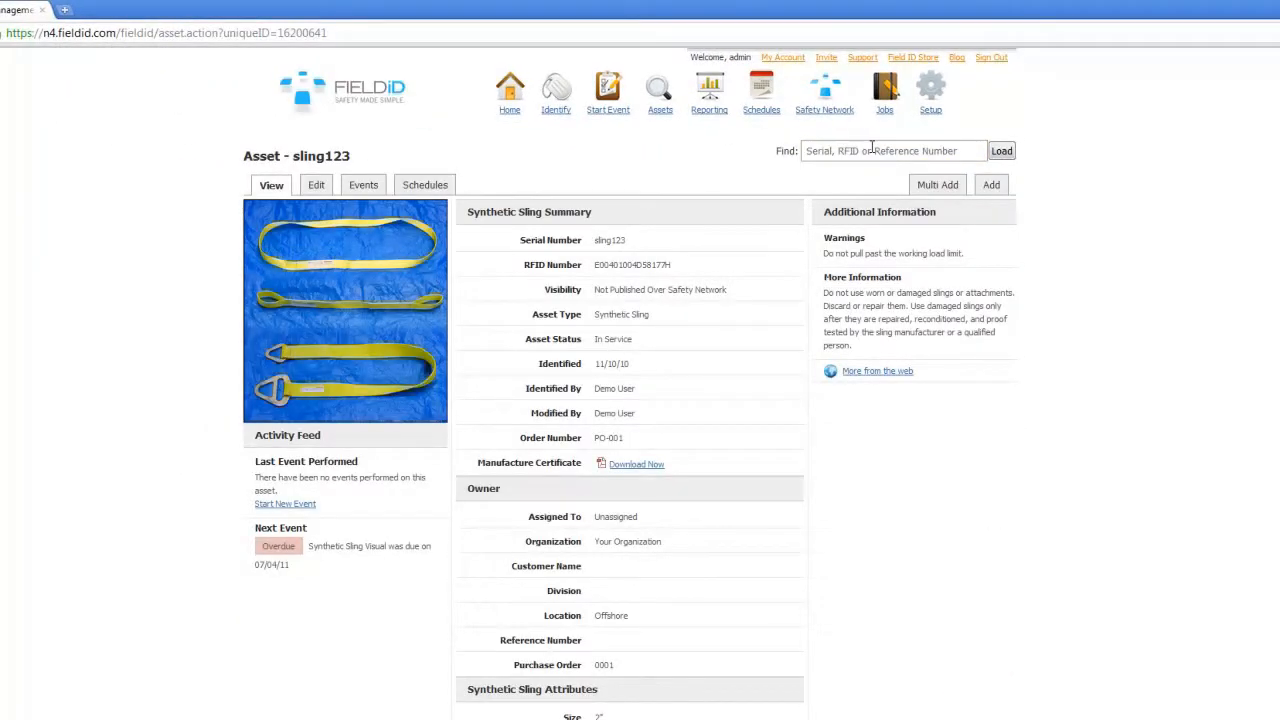
{"action": "mouse_move", "coordinate": [670, 258]}
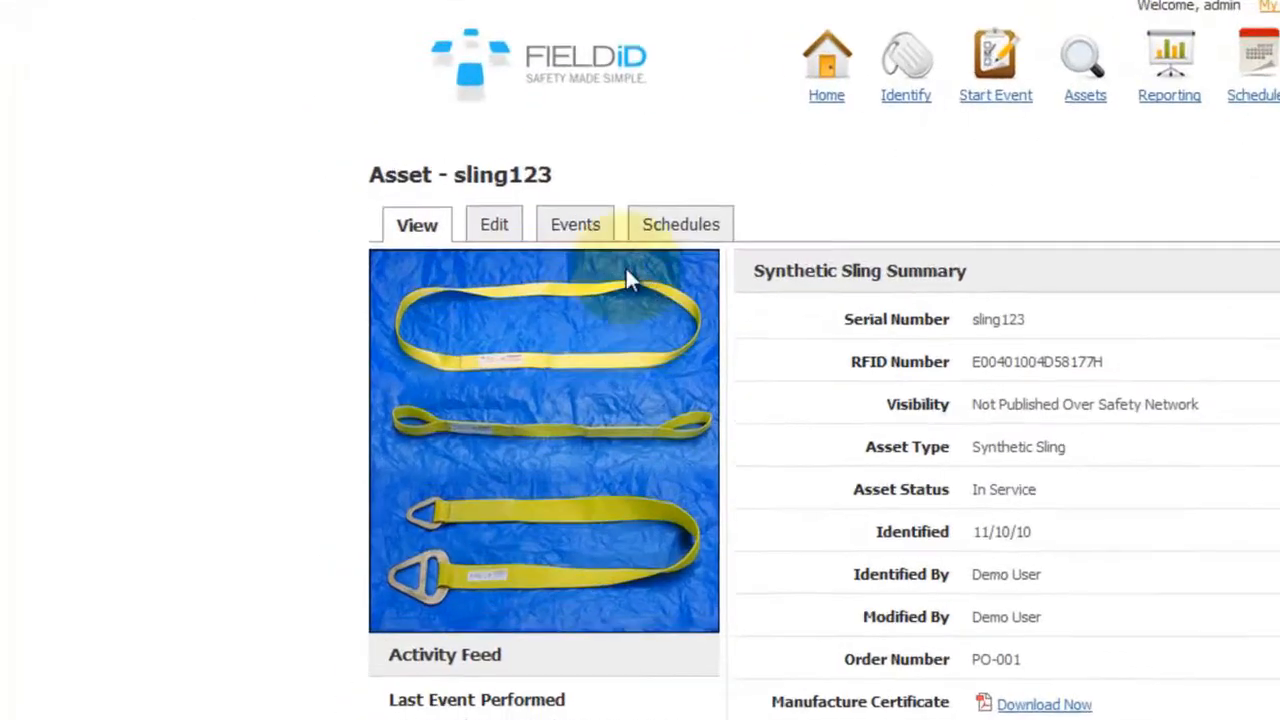
- Start a new event for sling123 from its Events list
{"action": "left_click", "coordinate": [576, 224]}
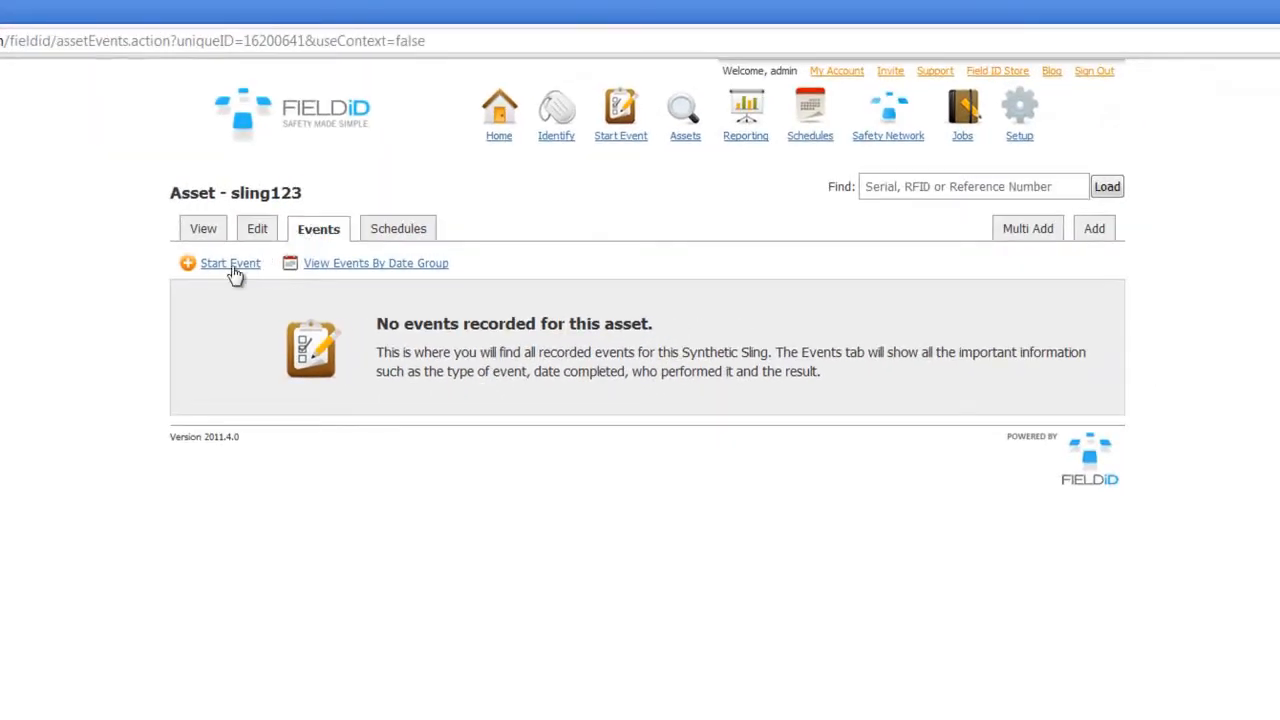
{"action": "left_click", "coordinate": [228, 264]}
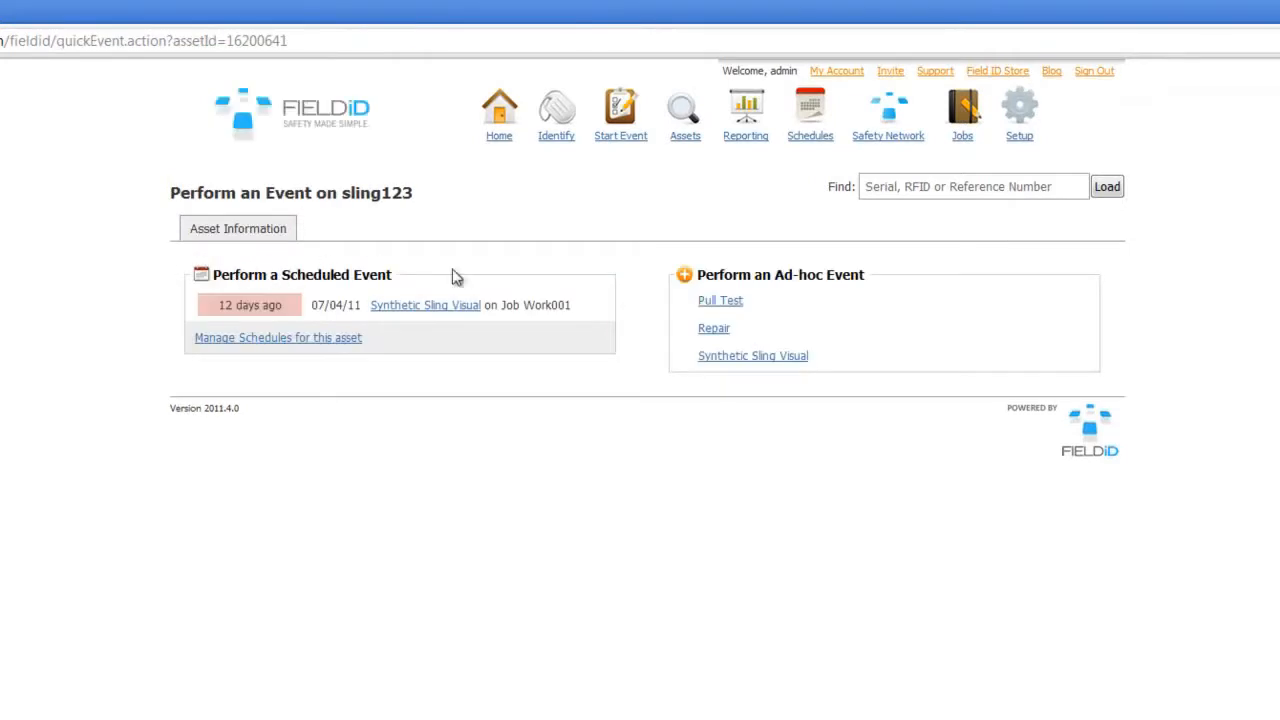
{"action": "mouse_move", "coordinate": [876, 298]}
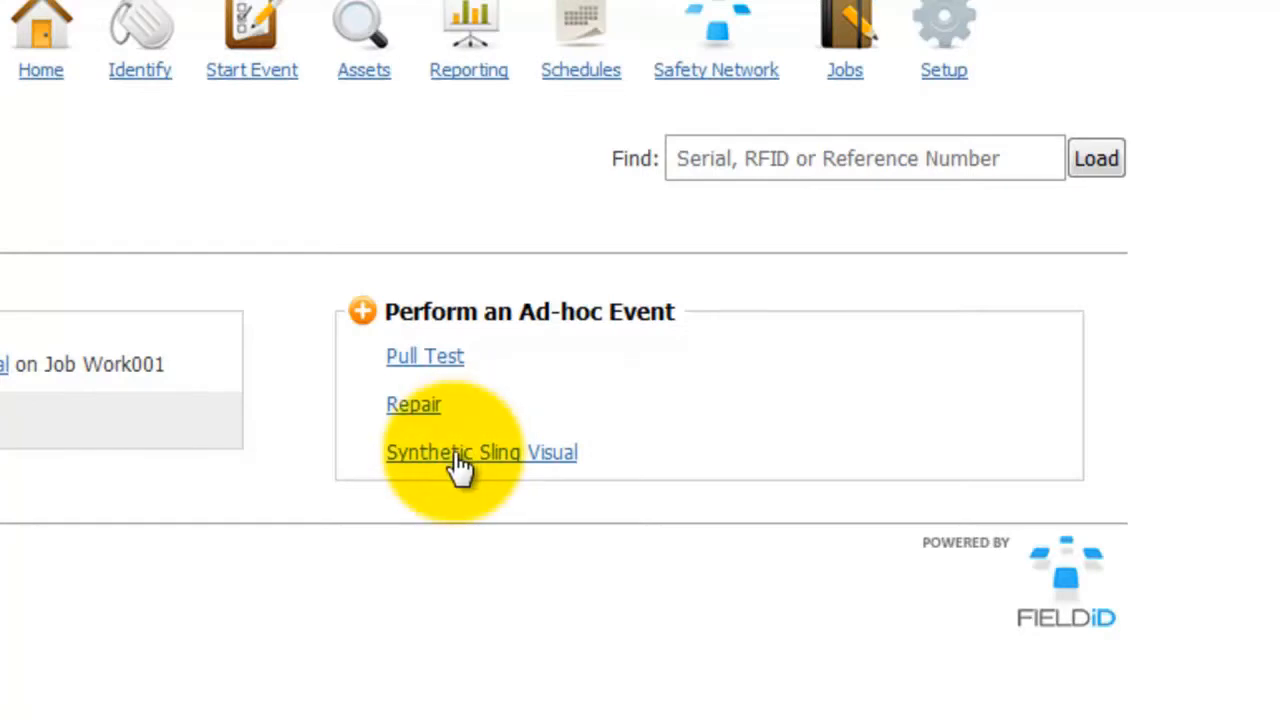
- Begin an ad-hoc Synthetic Sling Visual event and set Chemical Burns to Pass, leaving Legible or Missing Tag as Fail
{"action": "left_click", "coordinate": [480, 452]}
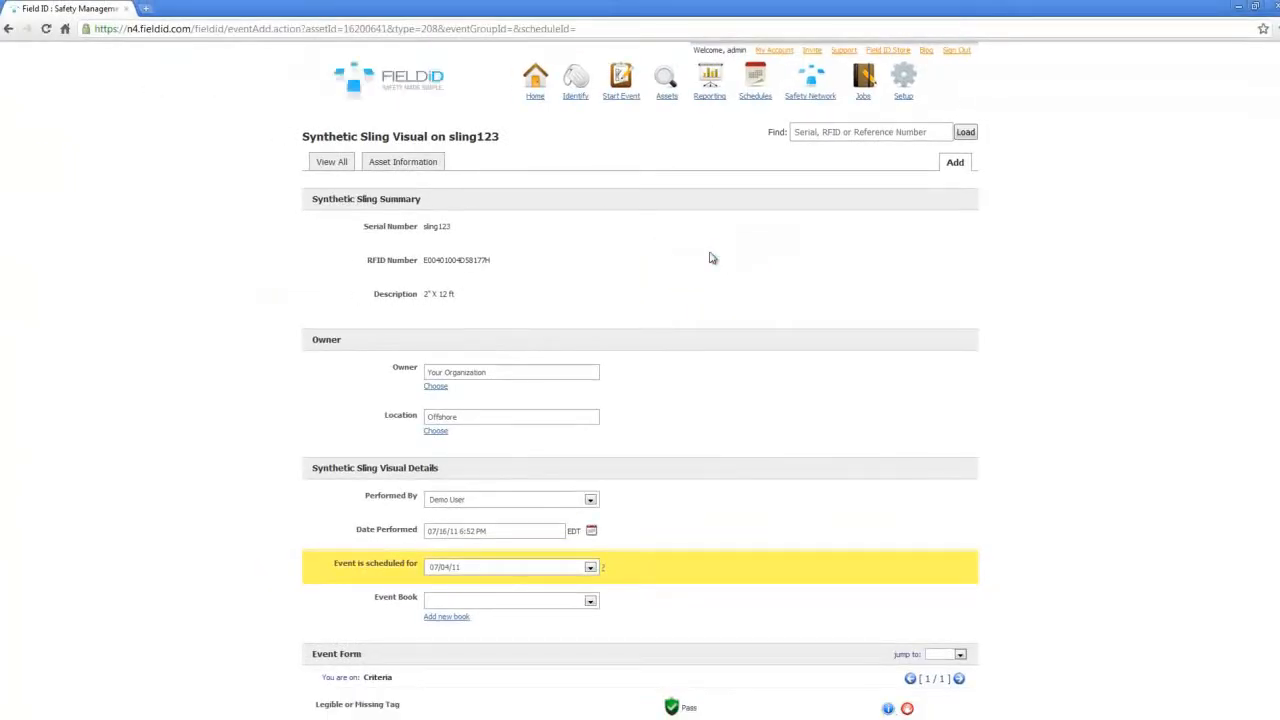
{"action": "scroll", "scroll_direction": "down", "scroll_amount": 3}
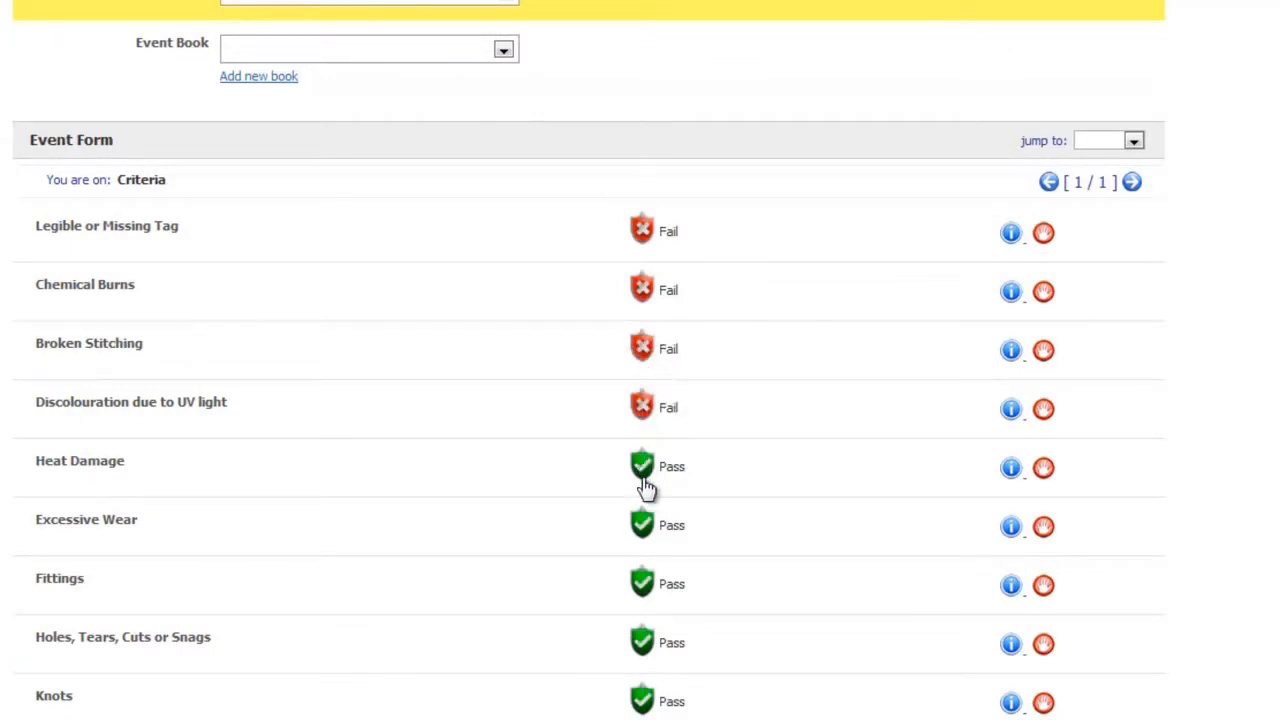
{"action": "mouse_move", "coordinate": [644, 418]}
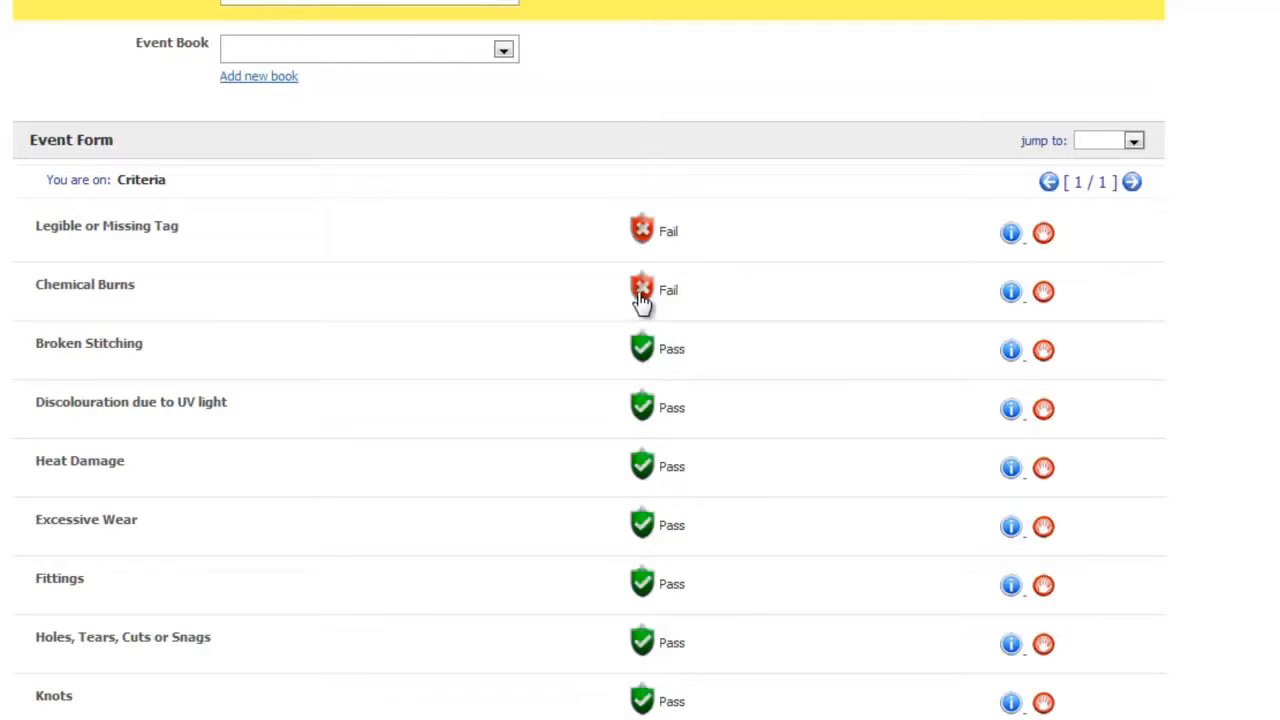
{"action": "left_click", "coordinate": [642, 290]}
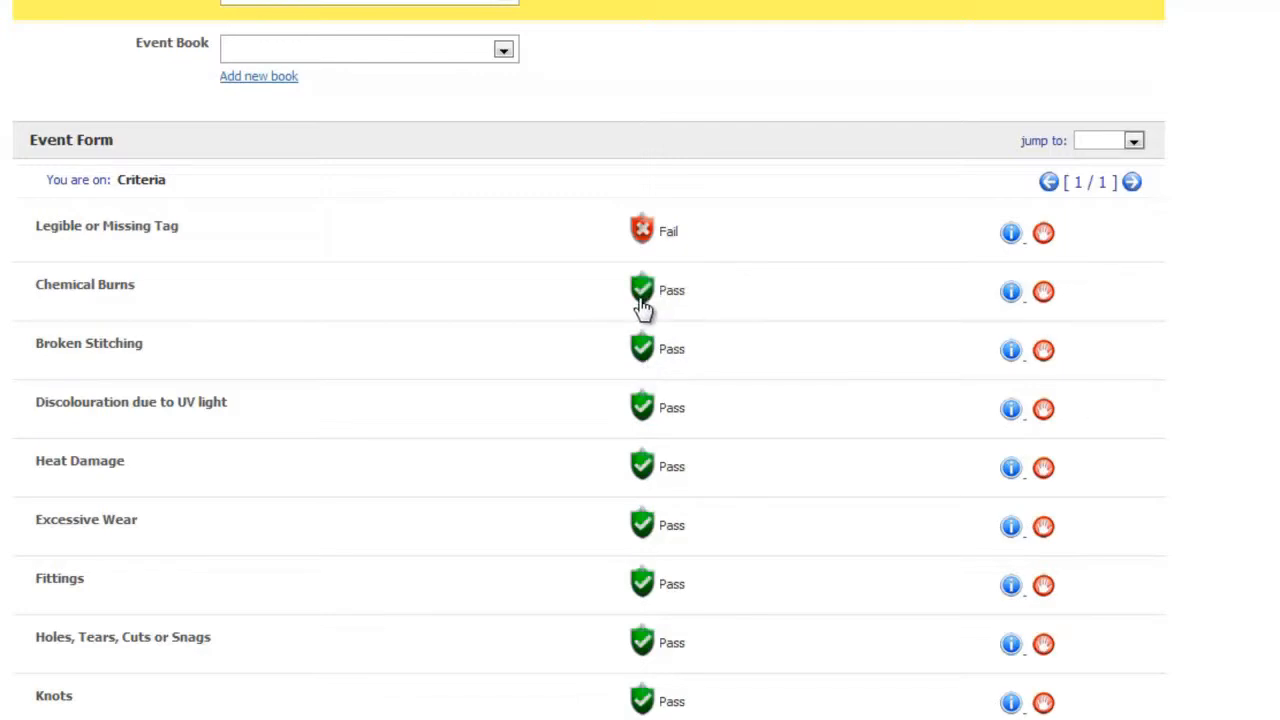
{"action": "left_click", "coordinate": [642, 290]}
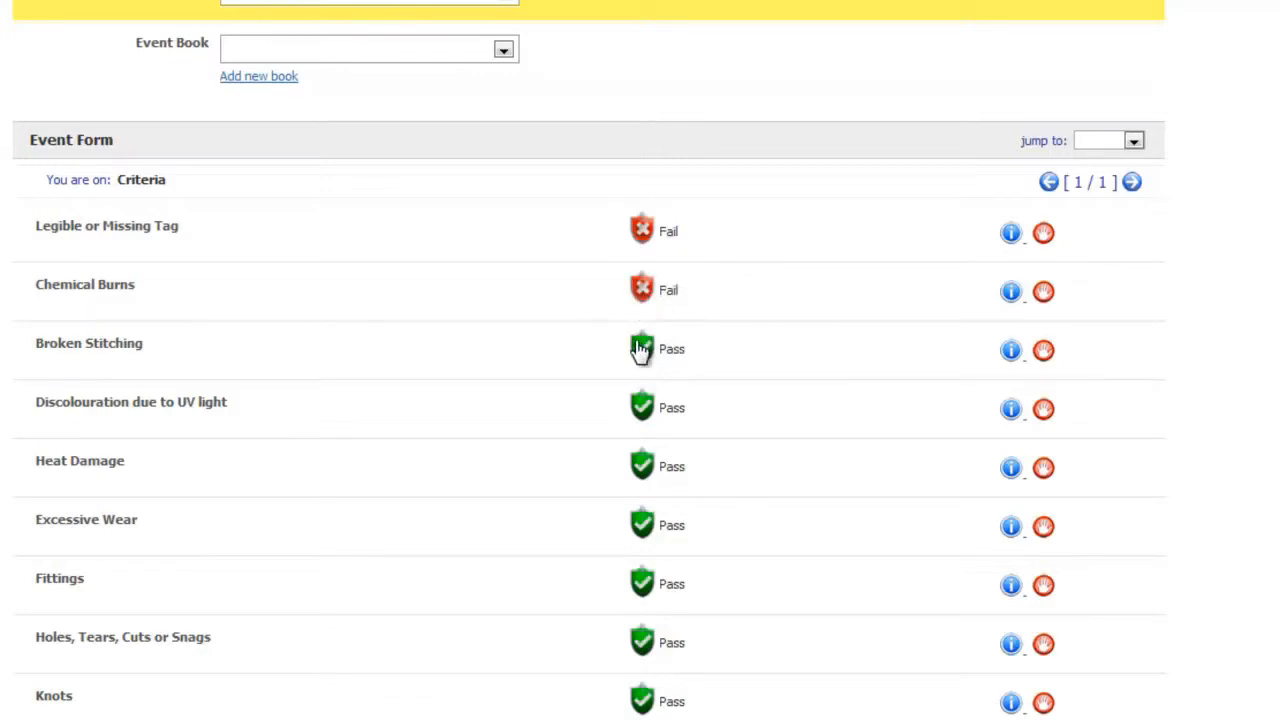
{"action": "left_click", "coordinate": [642, 348]}
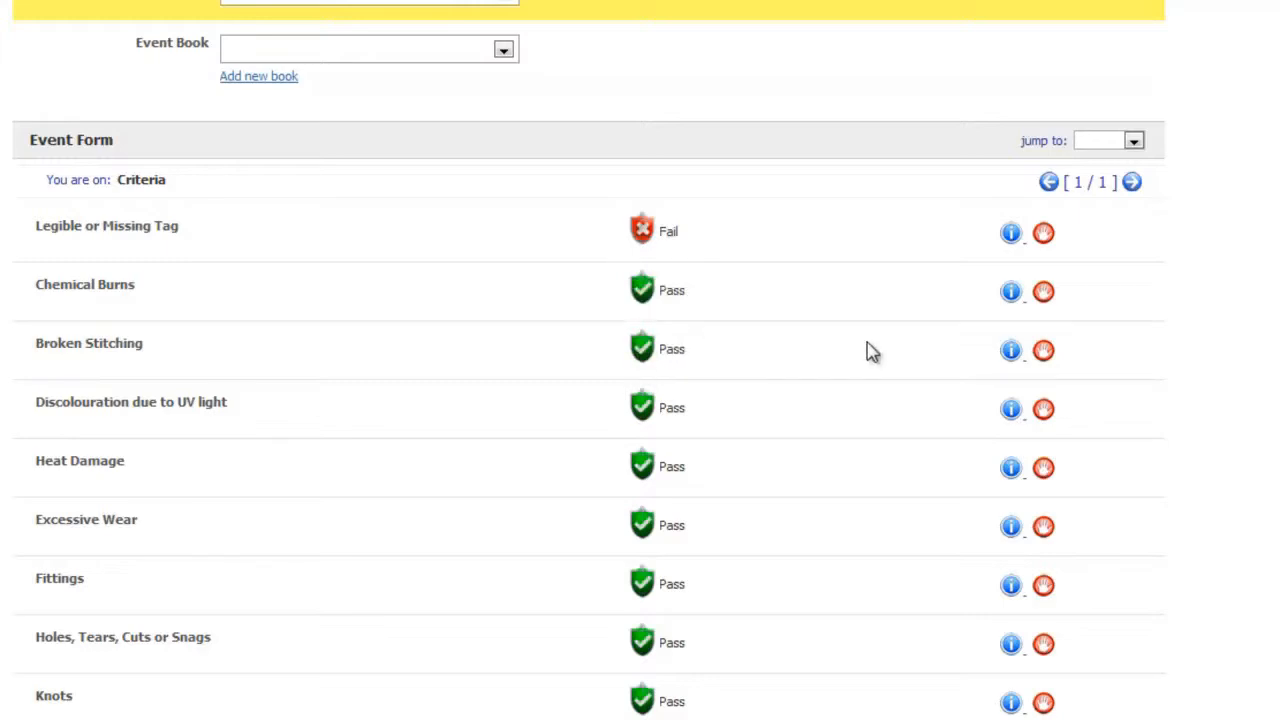
{"action": "mouse_move", "coordinate": [252, 198]}
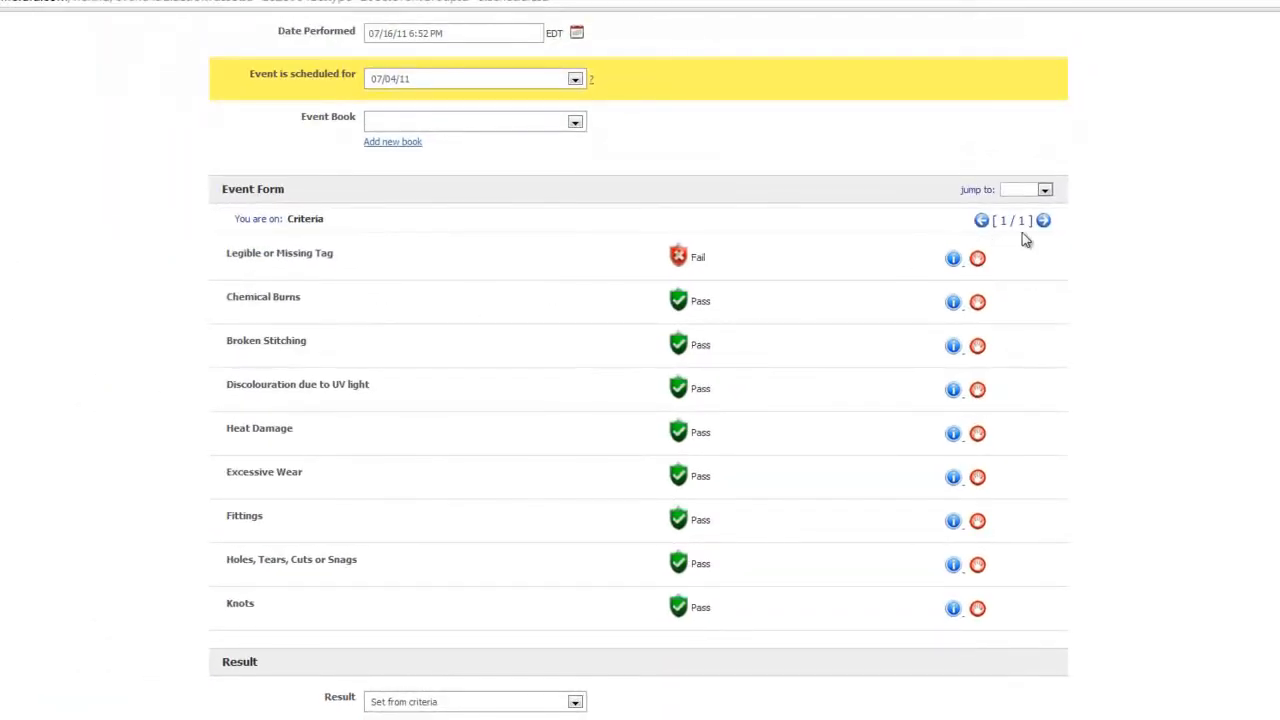
- Note a 'Tag is broken' deficiency and a 'Signs of wear - Check in 1 month' recommendation on the tag criterion
{"action": "scroll", "scroll_direction": "down", "scroll_amount": 3}
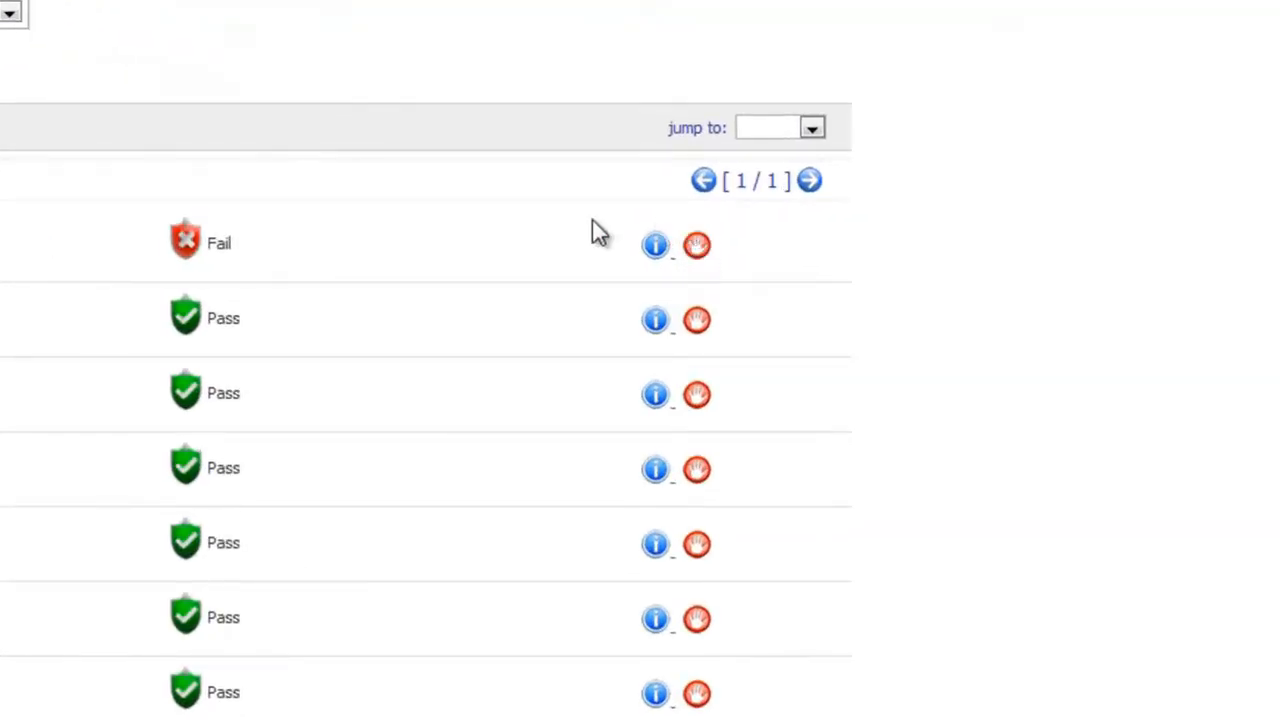
{"action": "mouse_move", "coordinate": [820, 276]}
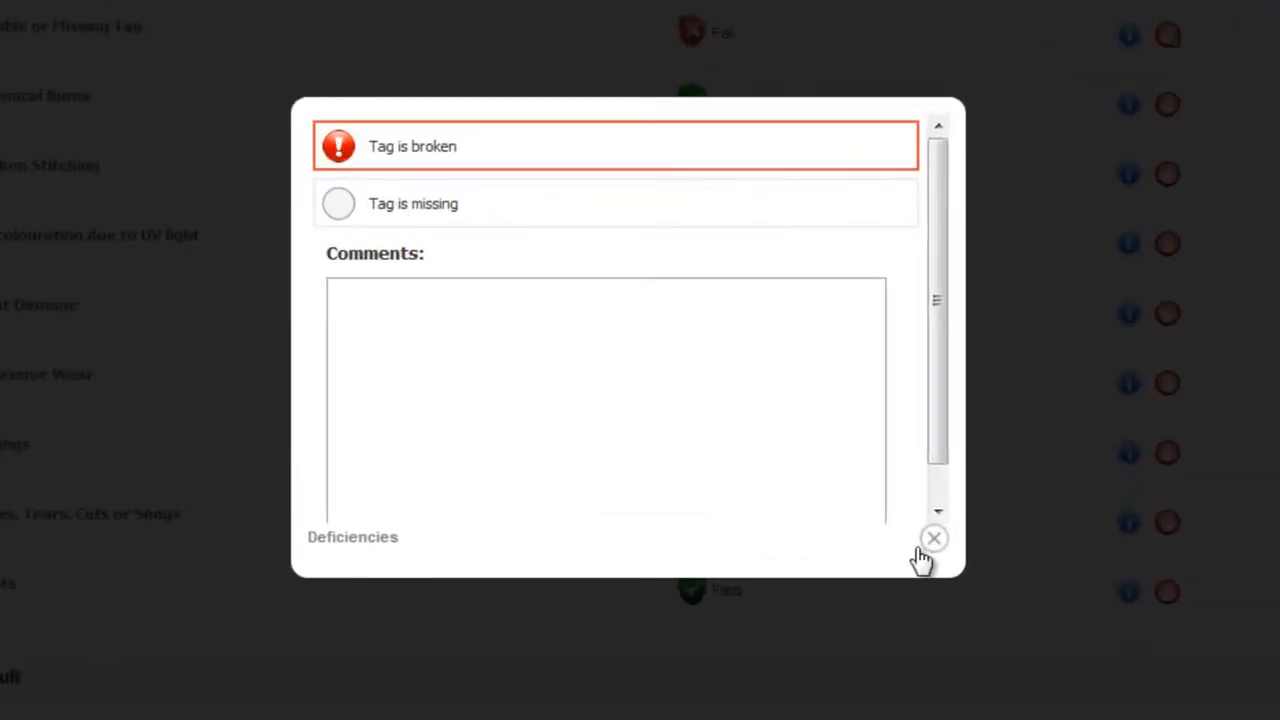
{"action": "left_click", "coordinate": [932, 538]}
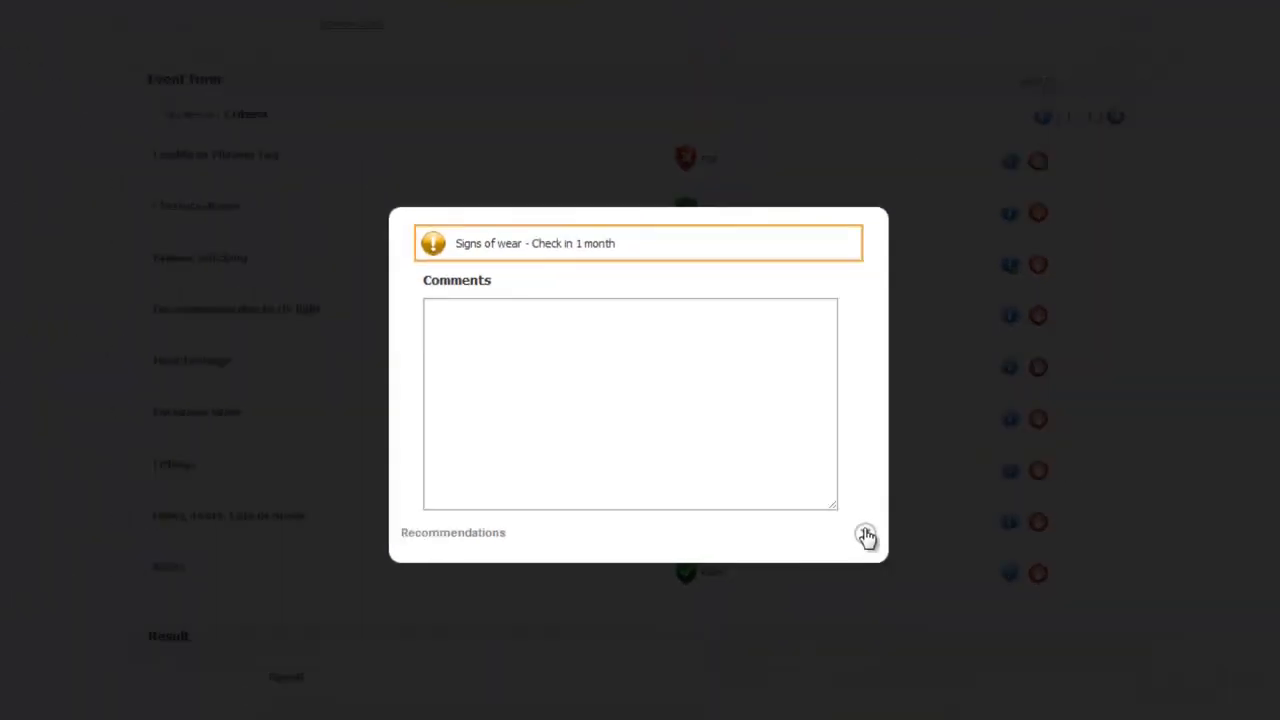
{"action": "left_click", "coordinate": [866, 536]}
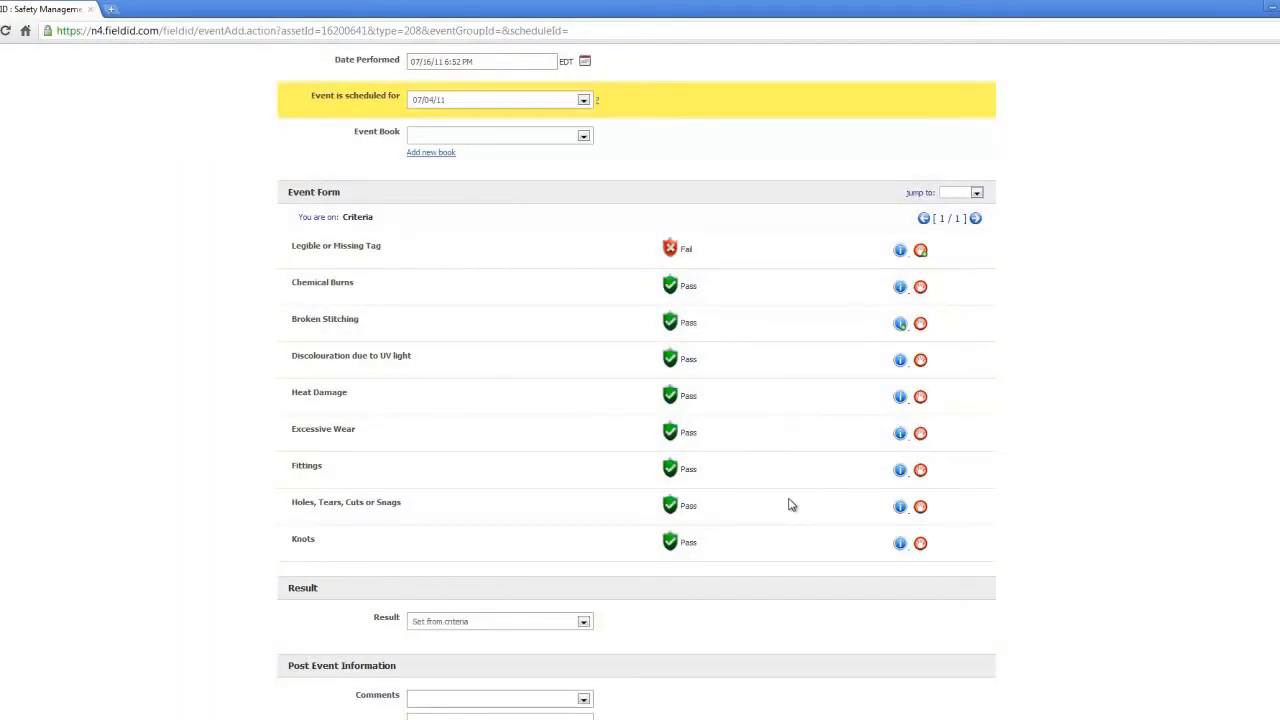
- Attach a picture file to the event and save it, confirming 'Event saved'
{"action": "scroll", "scroll_direction": "down", "scroll_amount": 3}
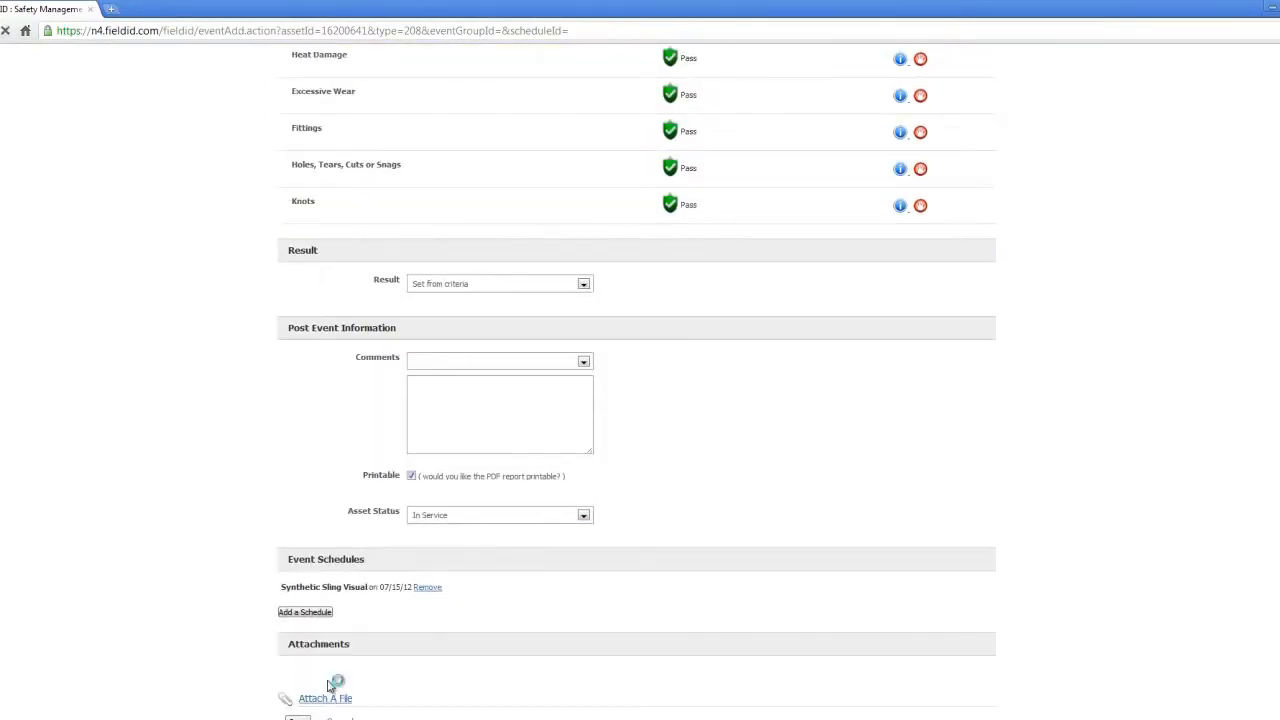
{"action": "left_click", "coordinate": [324, 698]}
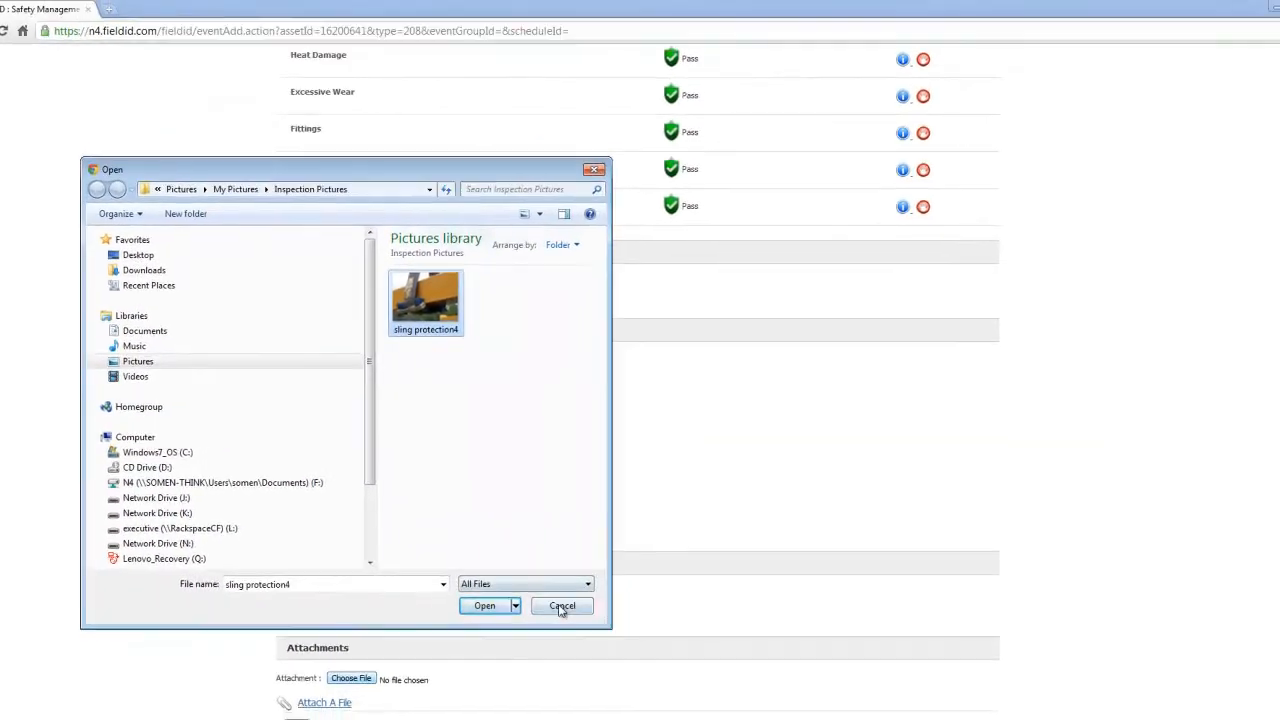
{"action": "left_click", "coordinate": [562, 606]}
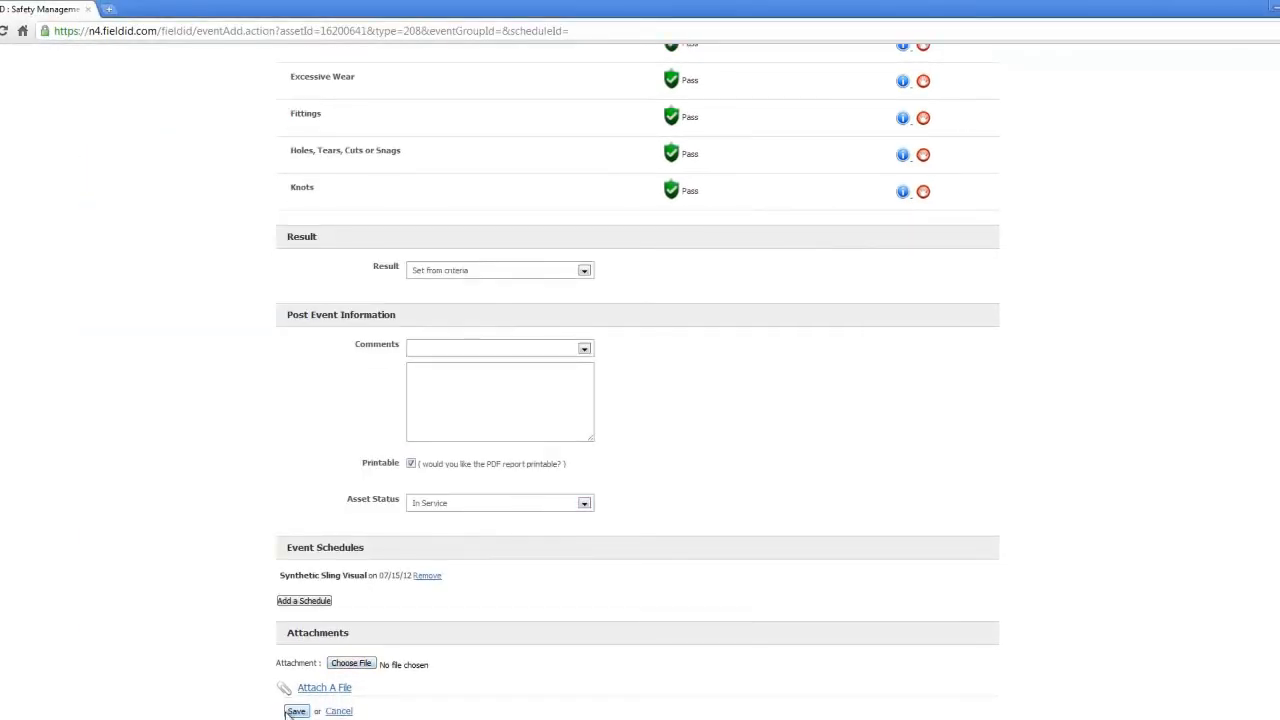
{"action": "left_click", "coordinate": [296, 712]}
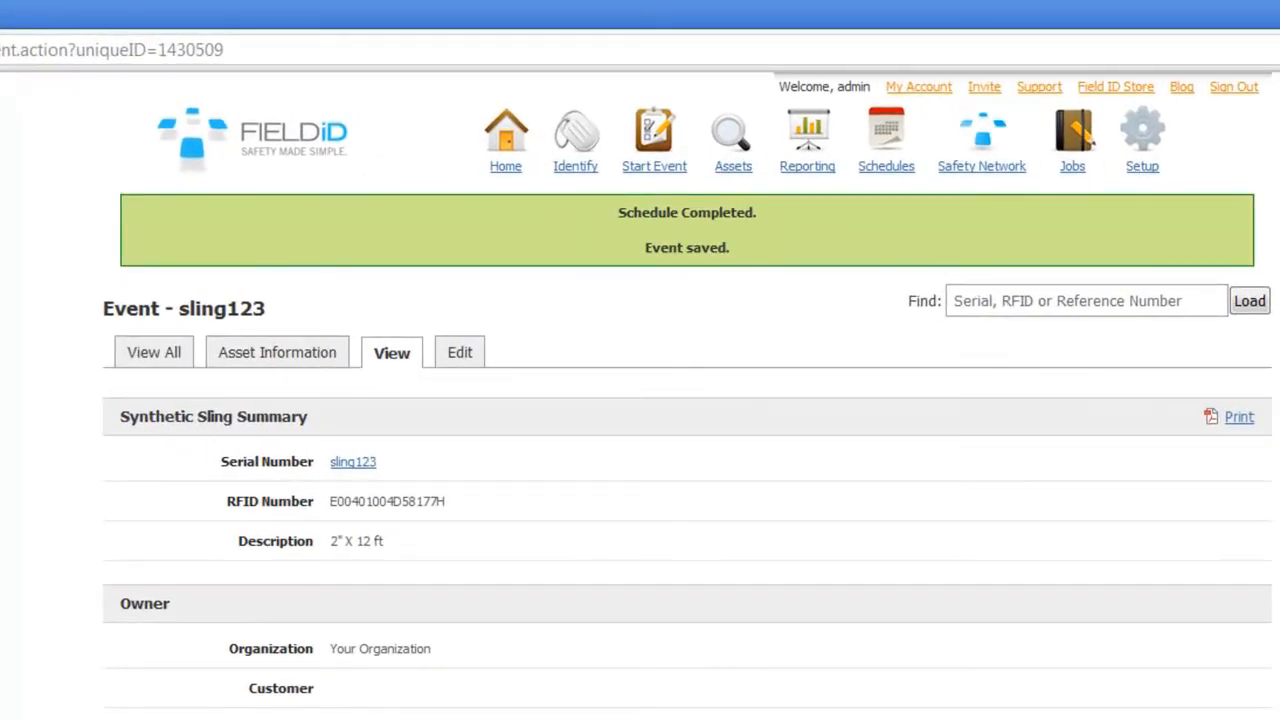
{"action": "mouse_move", "coordinate": [680, 390]}
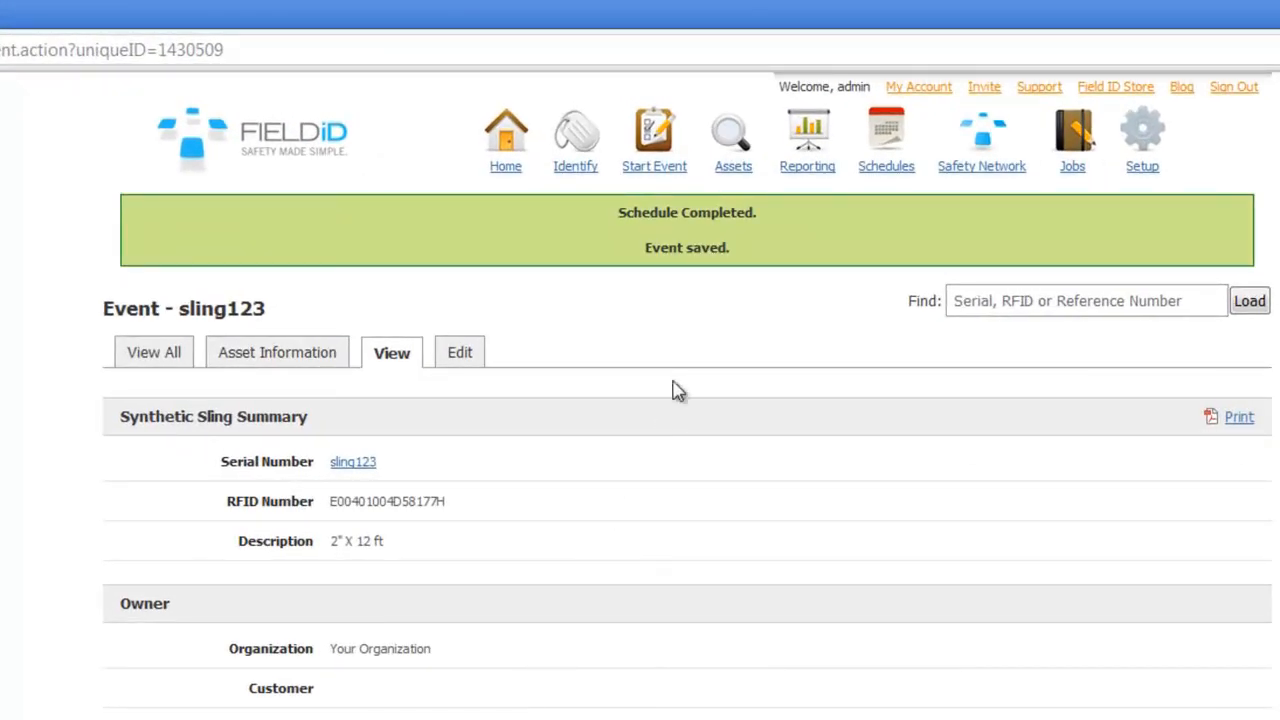